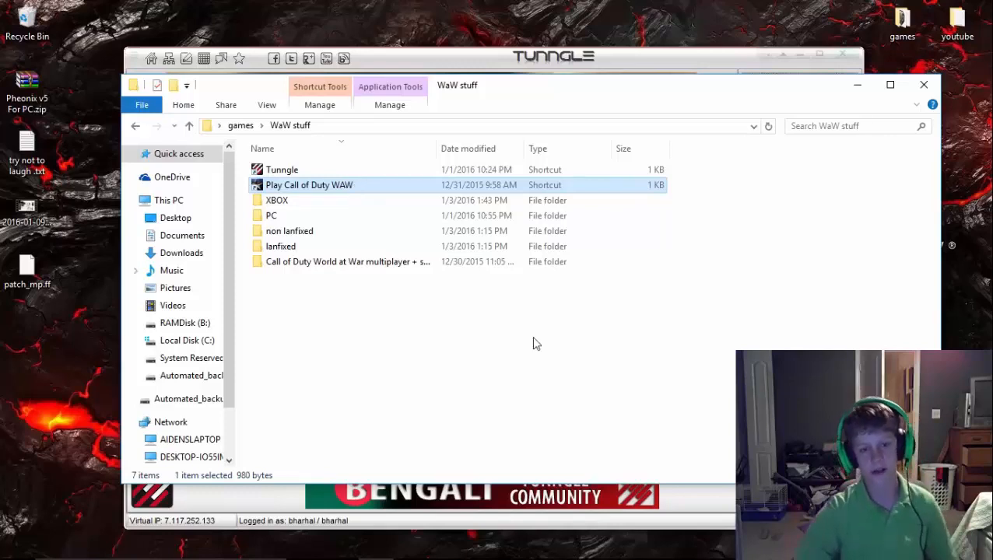
mouse_move(375, 280)
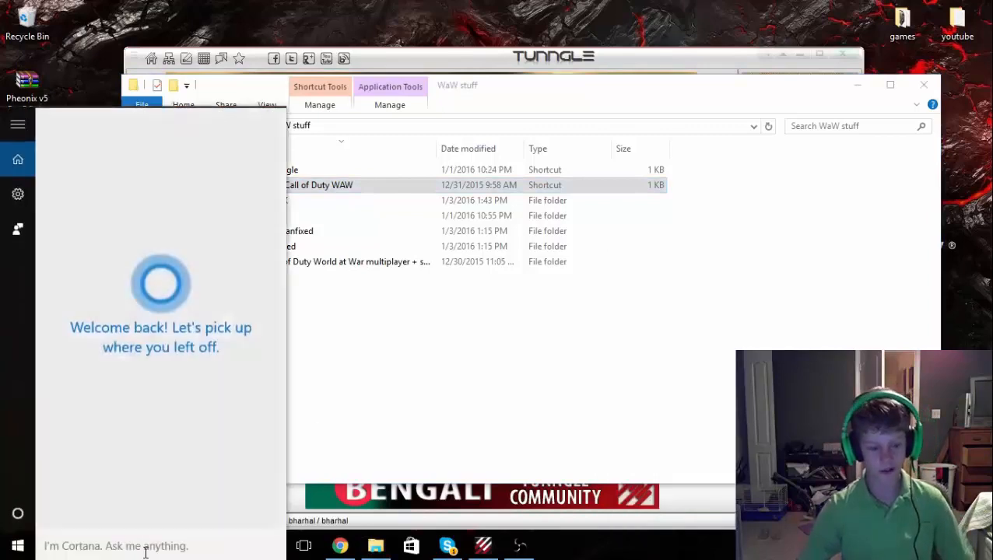
Step: Search Cortana for 'task manag' to find Task Manager
text(task manag)
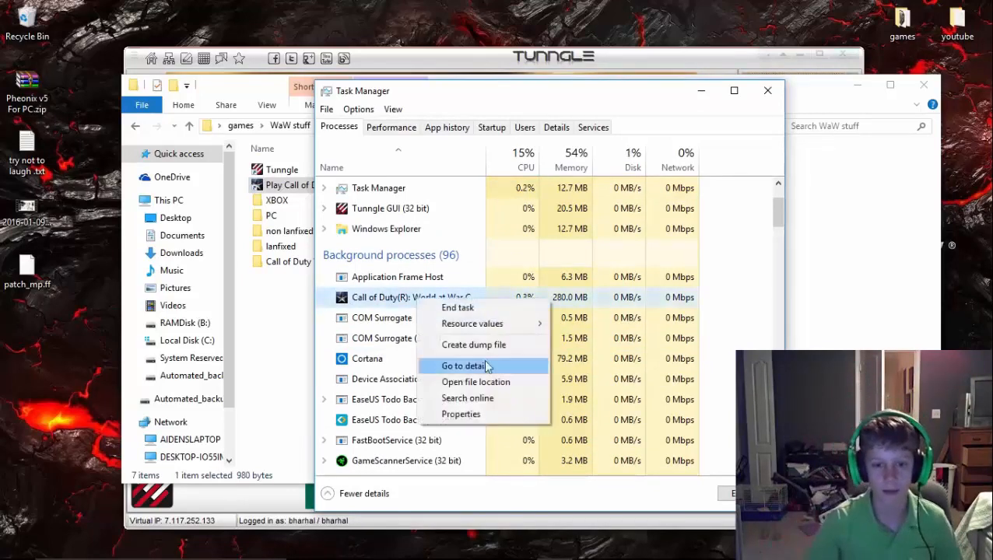
Step: Go to details for the Call of Duty: World at War background process
click(461, 414)
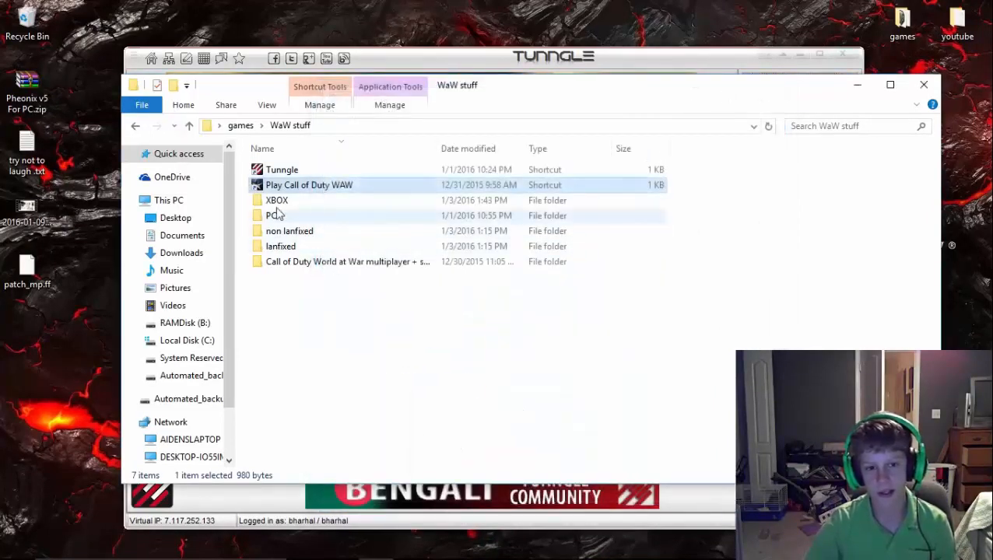
Step: Launch the Play Call of Duty WAW shortcut to test whether the game starts
double_click(309, 183)
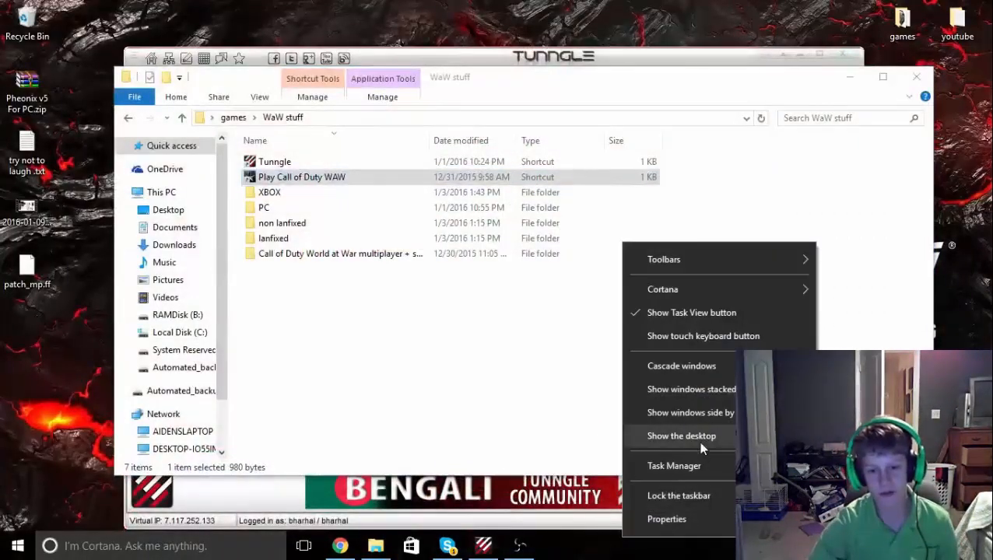
Step: Reopen Task Manager and select the Call of Duty: World at War background process
click(674, 466)
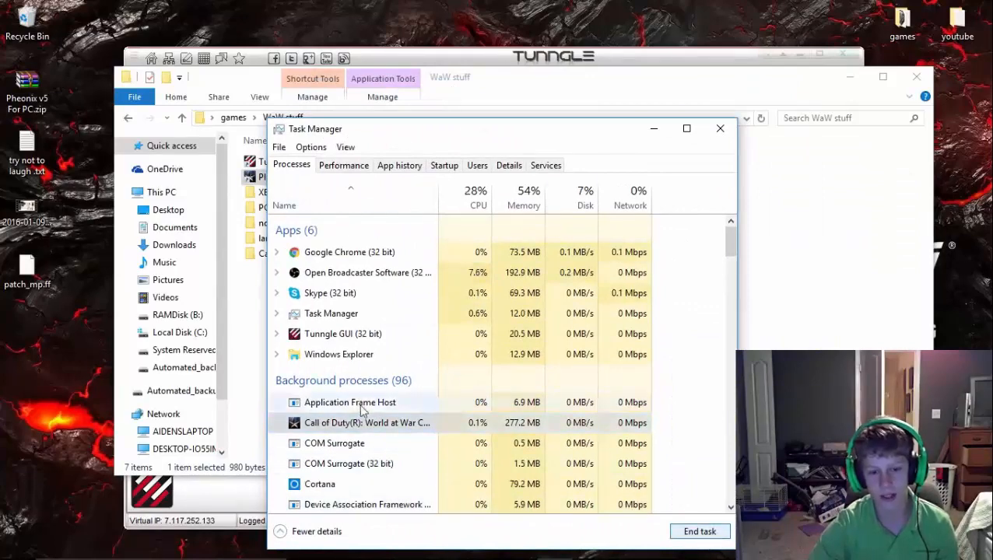
click(719, 127)
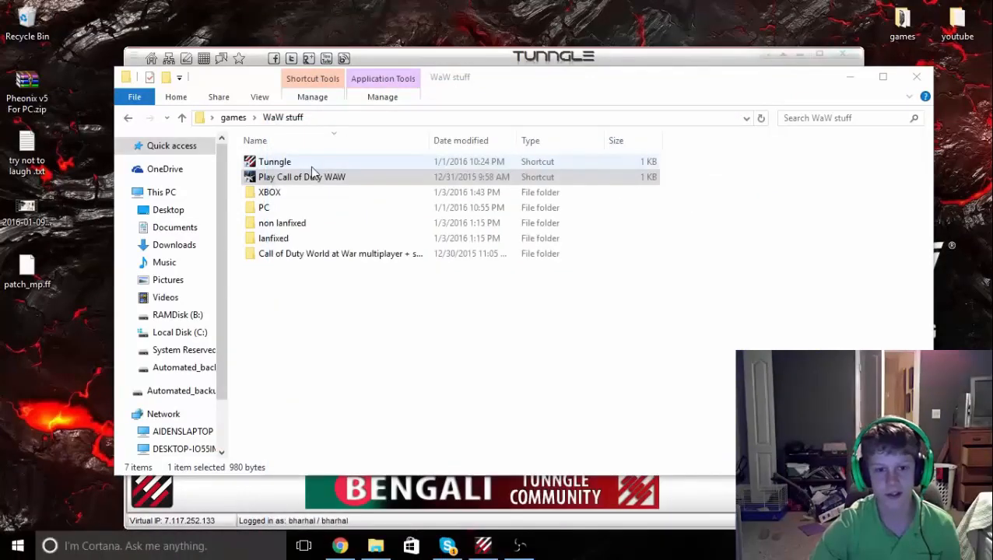
Step: Launch the Play Call of Duty WAW shortcut from the WaW stuff folder again
double_click(302, 177)
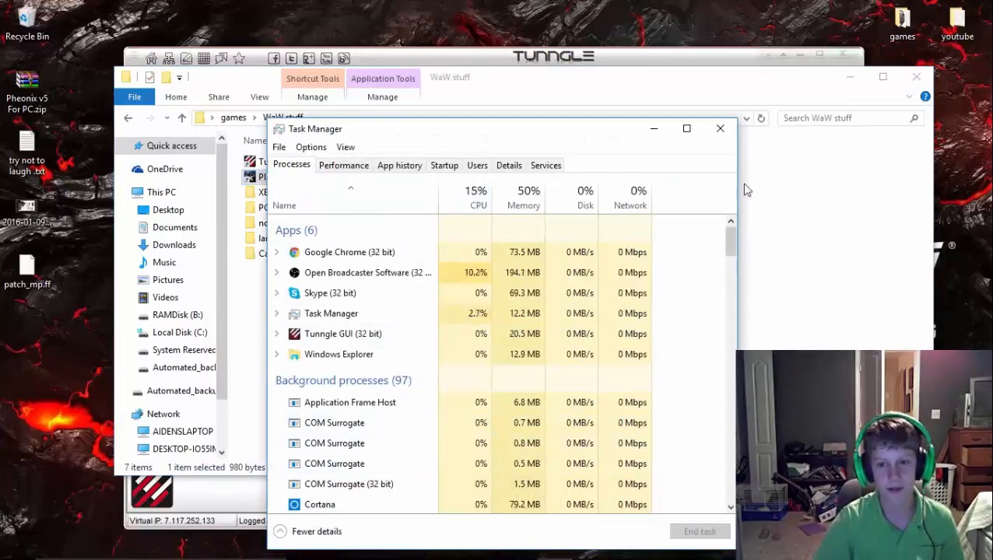
Step: Bring the WaW stuff folder back to the front over Task Manager
click(719, 127)
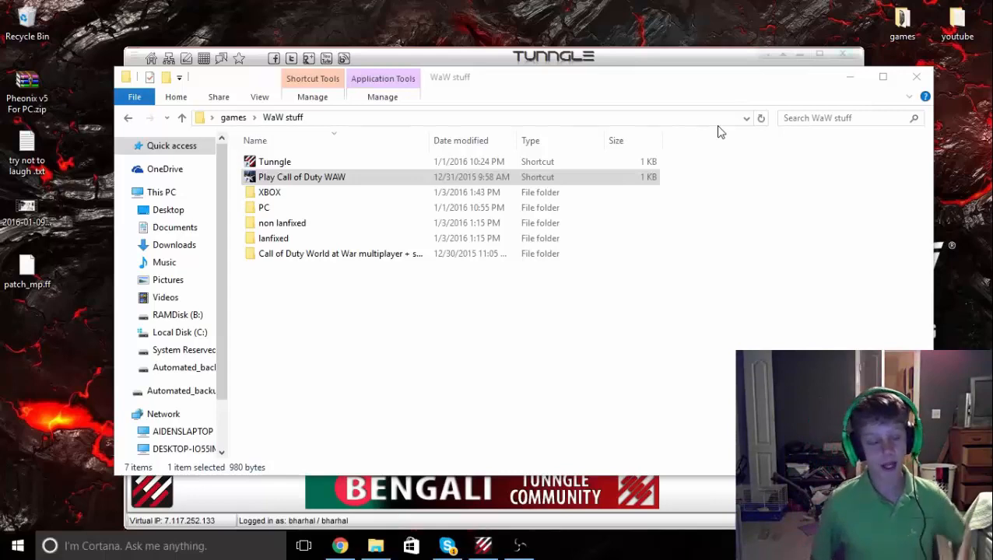
mouse_move(548, 553)
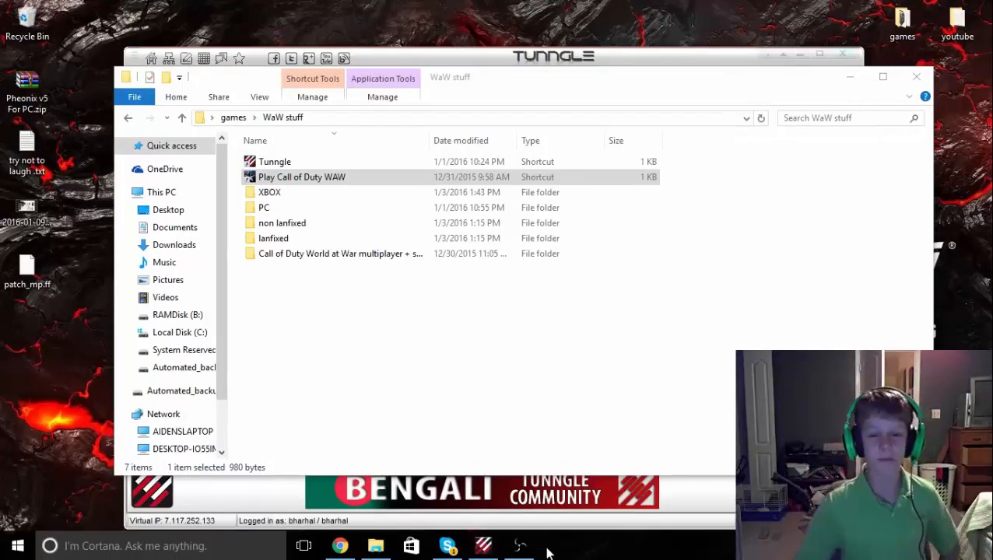